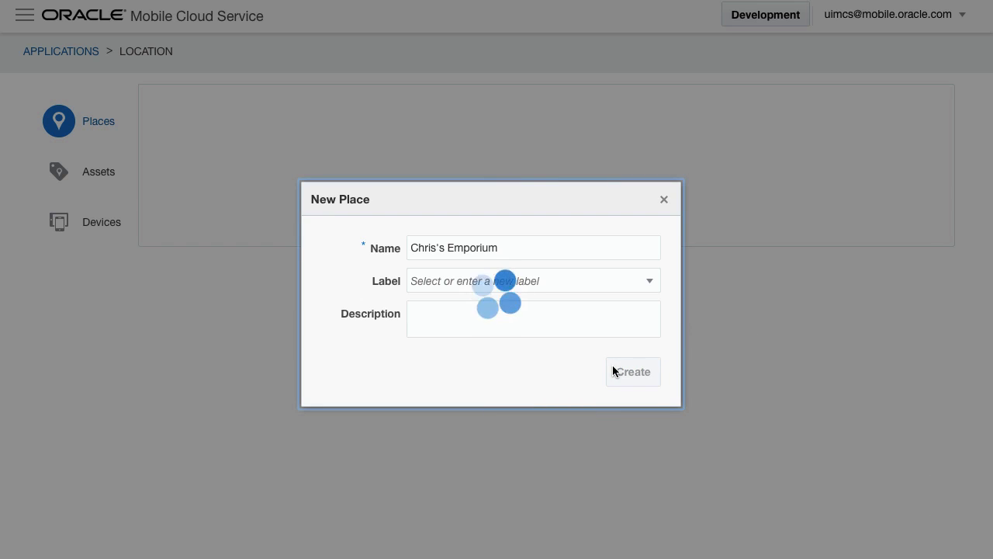
- Create the place Chris's Emporium with a GPS address at latitude 33, longitude -84
click(633, 372)
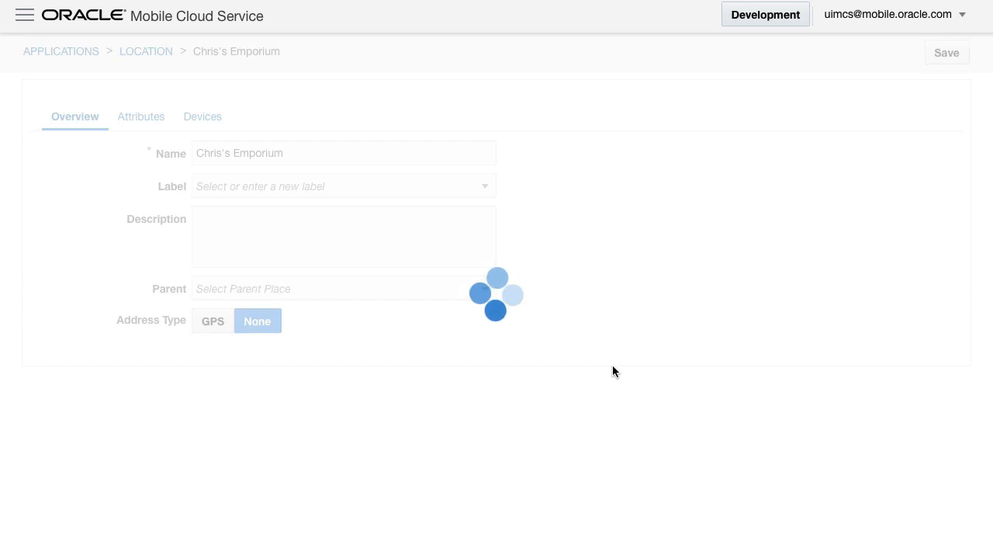
click(213, 320)
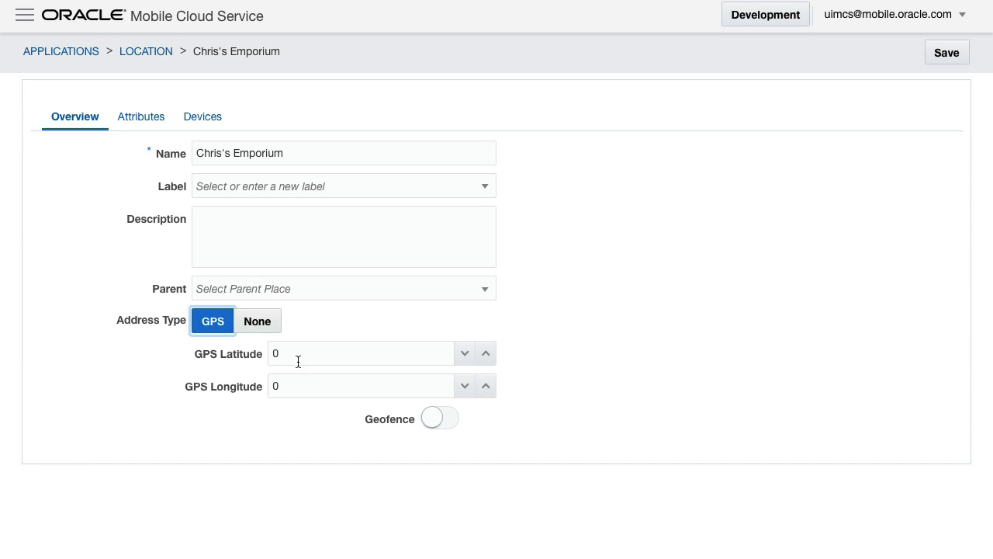
text(-84)
click(360, 352)
text(33)
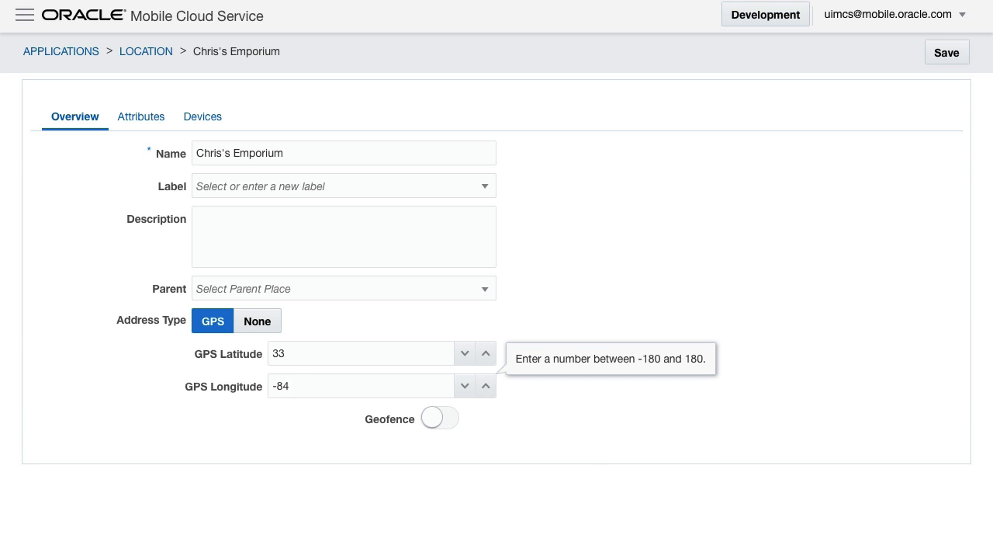
- Enable a circular 1,000 m geofence (after trying polygon) and save the place
click(439, 418)
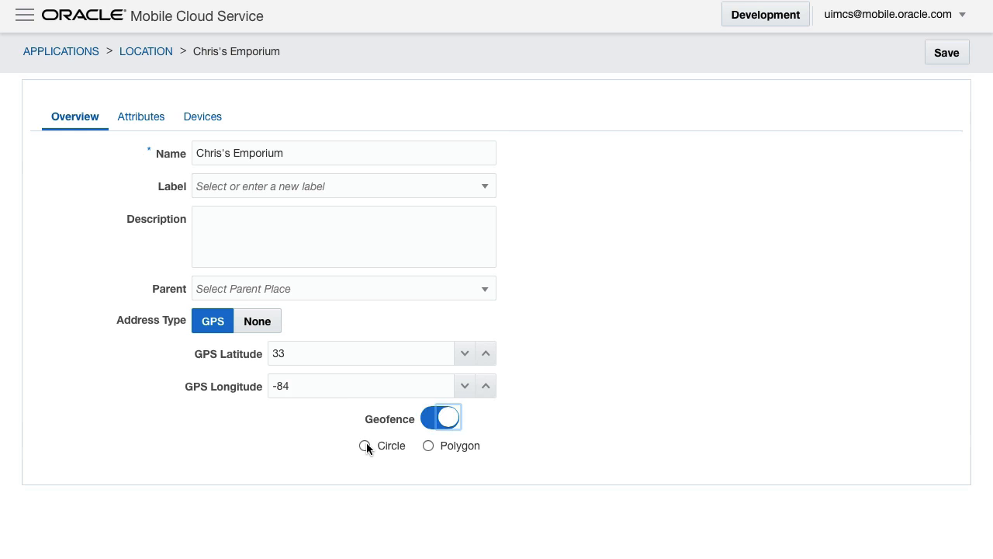
click(365, 445)
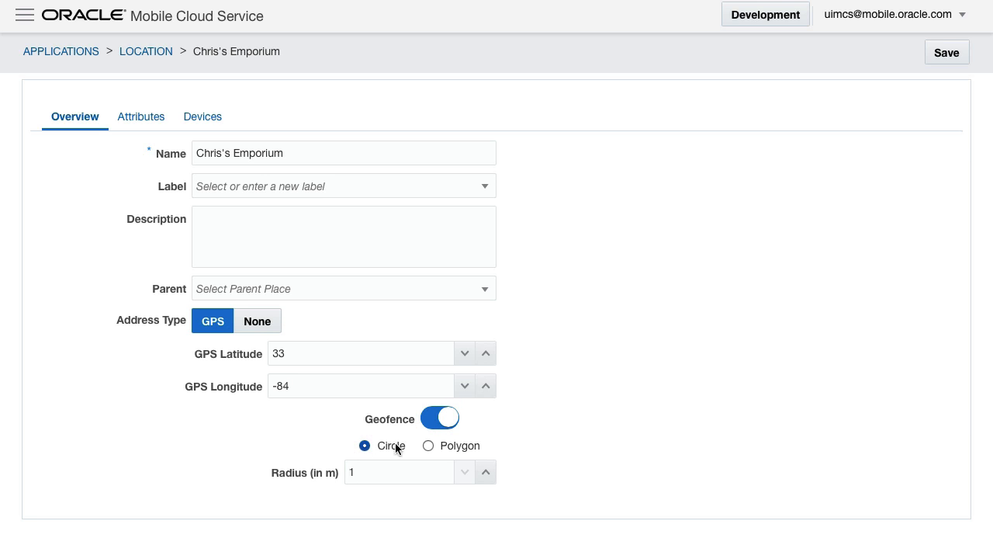
click(429, 446)
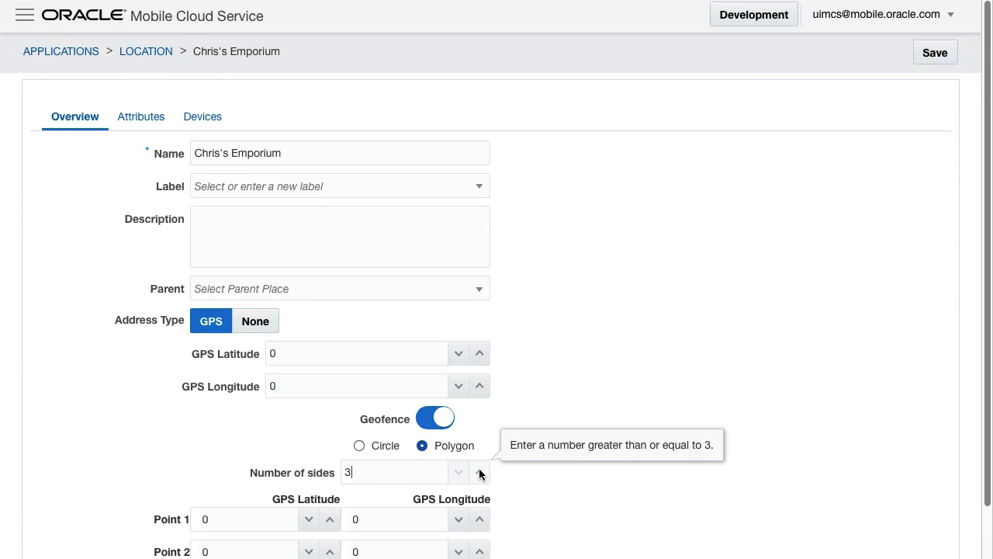
scroll(down, 3)
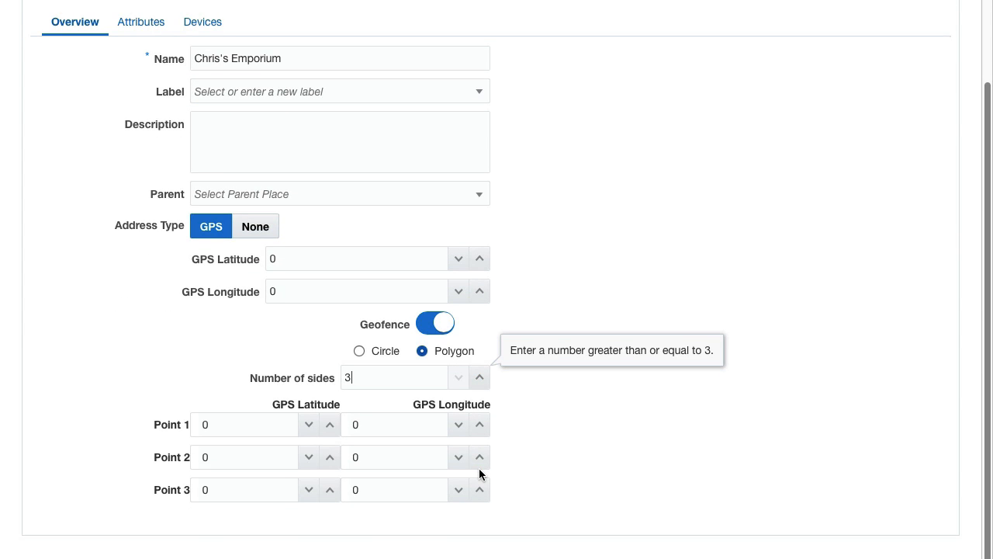
scroll(up, 3)
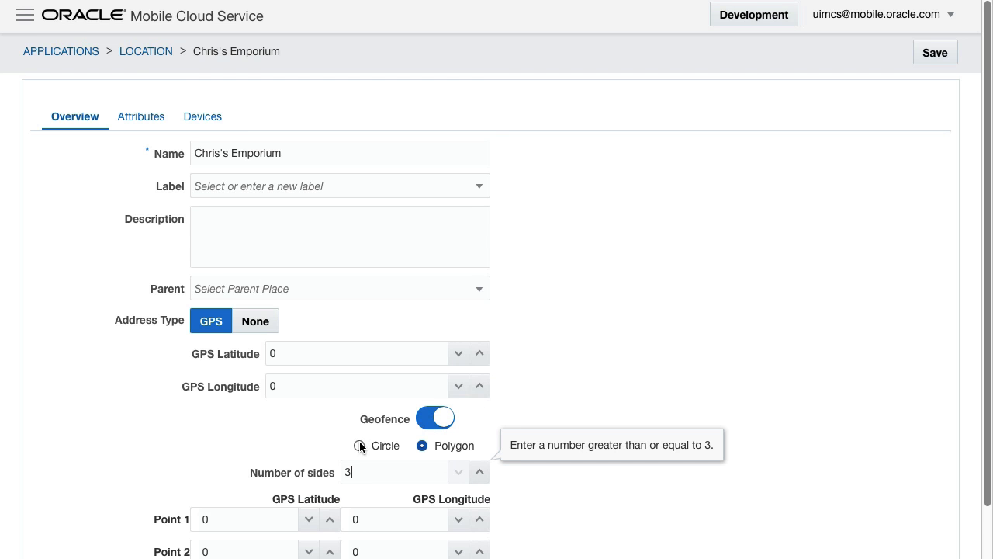
click(365, 445)
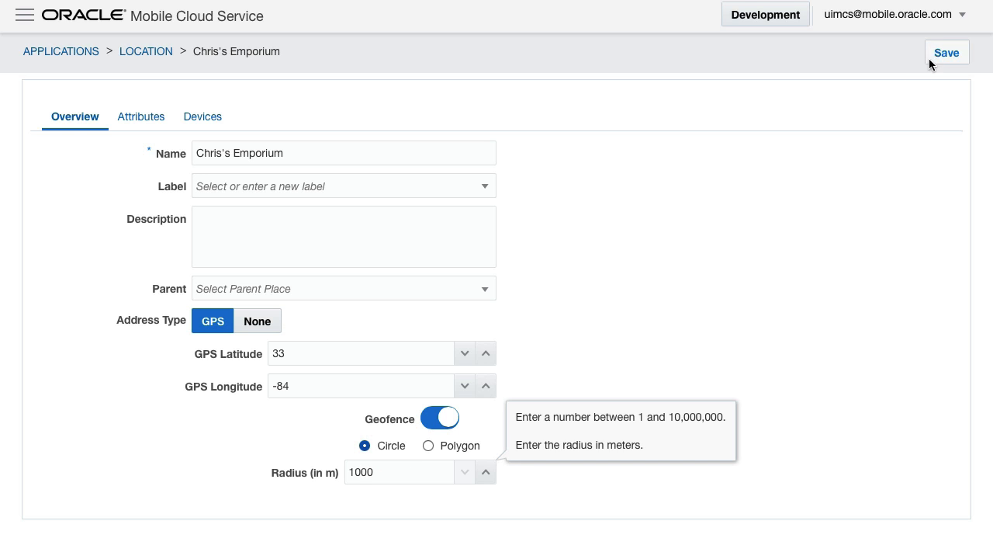
click(946, 53)
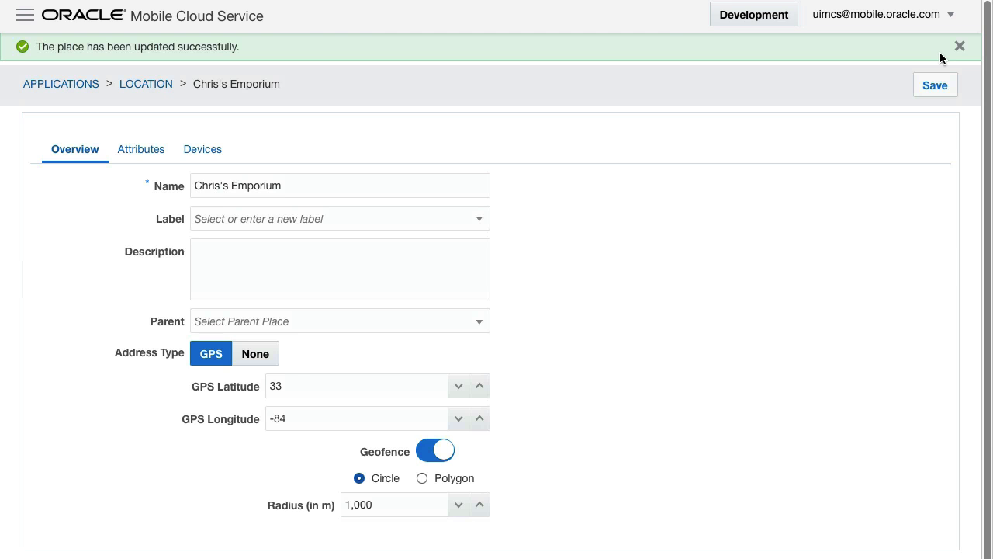
click(958, 47)
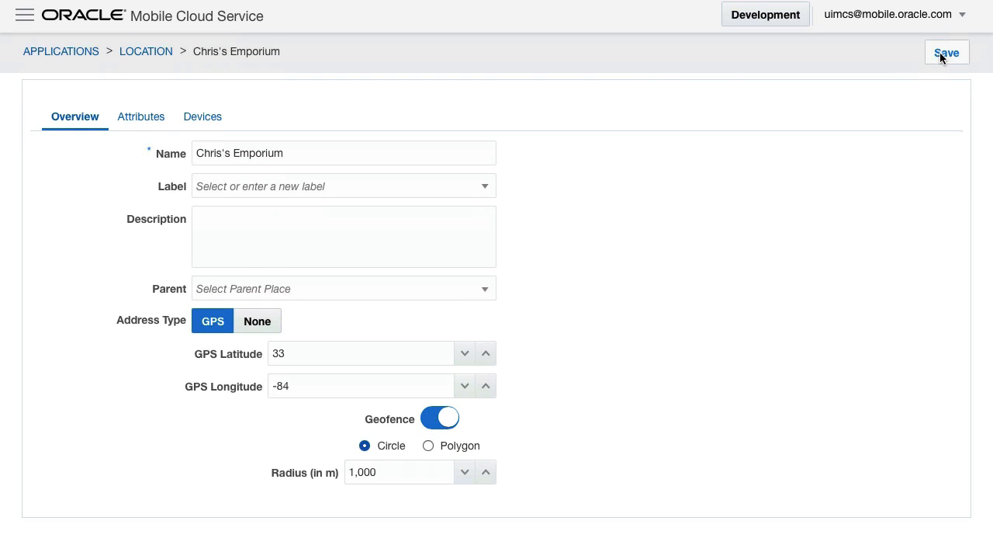
- Add attribute MyCustomMessage = 'Welcome to Chris's Emporium' and save the place
click(139, 116)
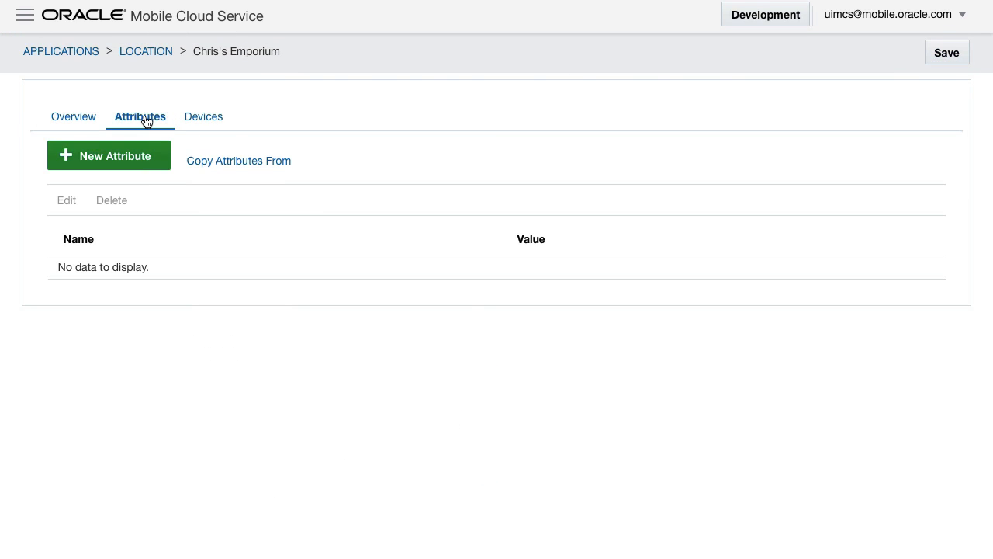
click(109, 155)
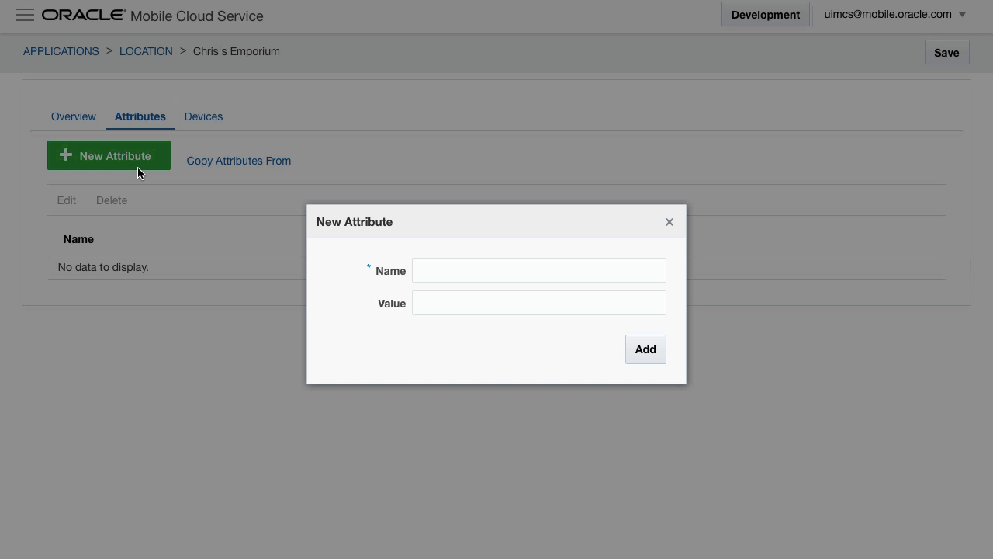
text(MyCustomMessage)
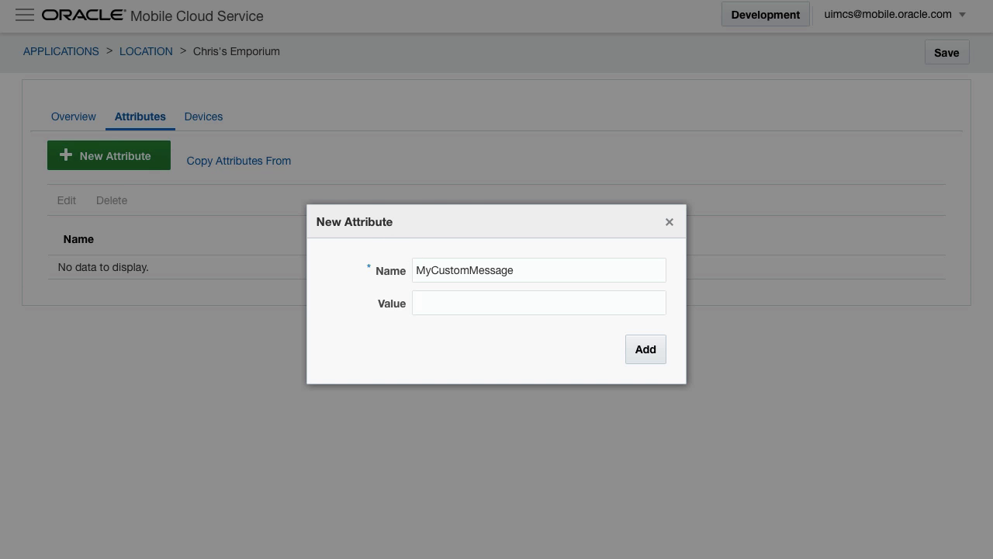
text(Welcome to Chris's Emporium)
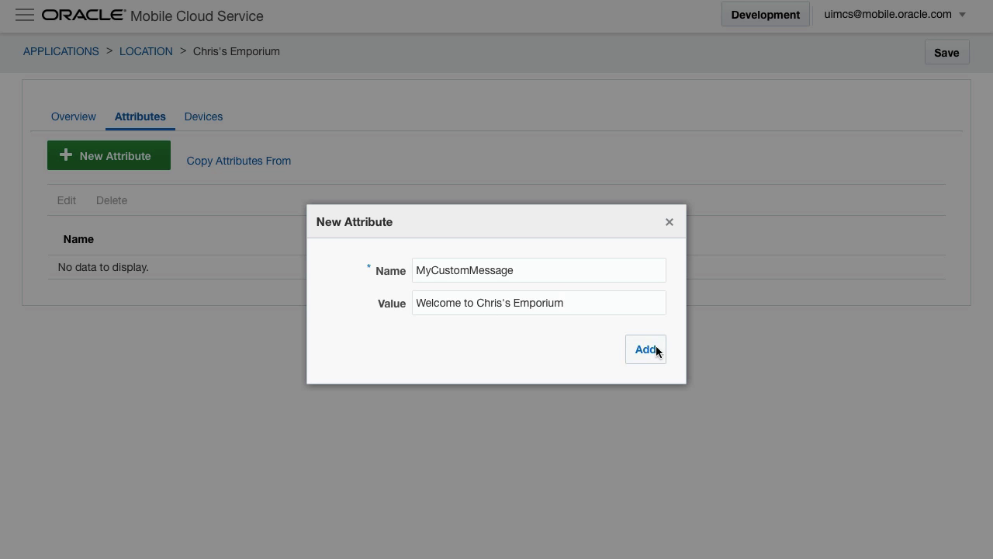
click(646, 349)
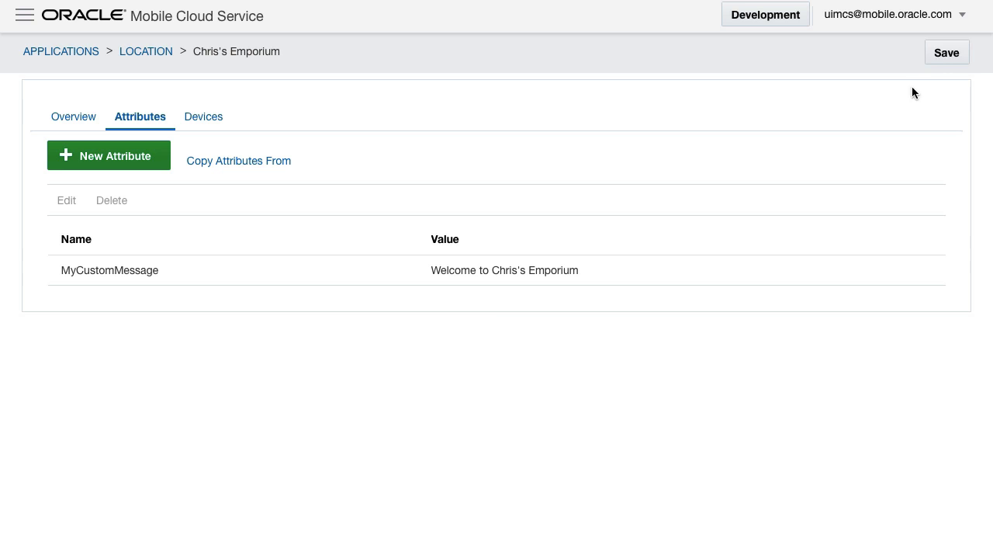
click(946, 53)
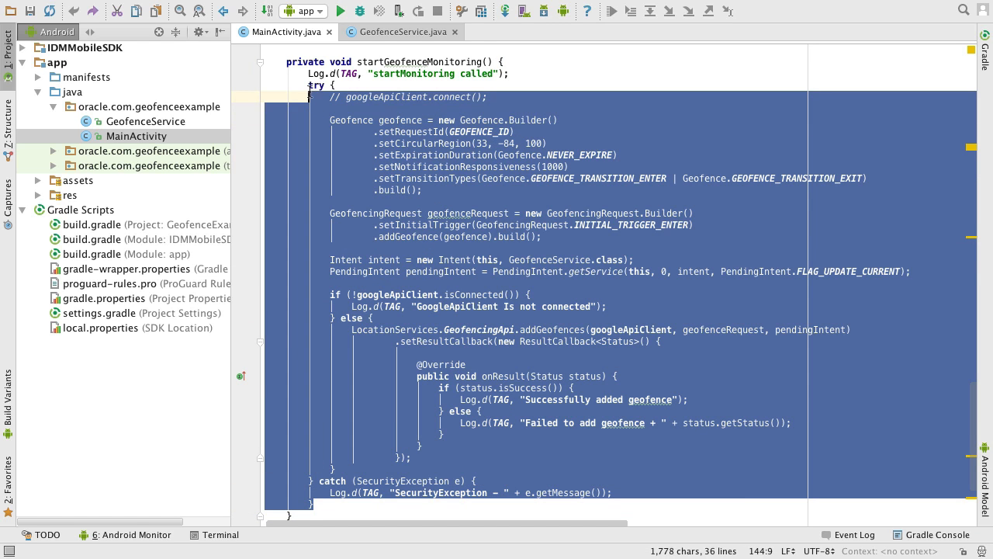
- Comment out the old geofence block and add anonymous MobileBackendManager authentication with callback
key(ctrl+slash)
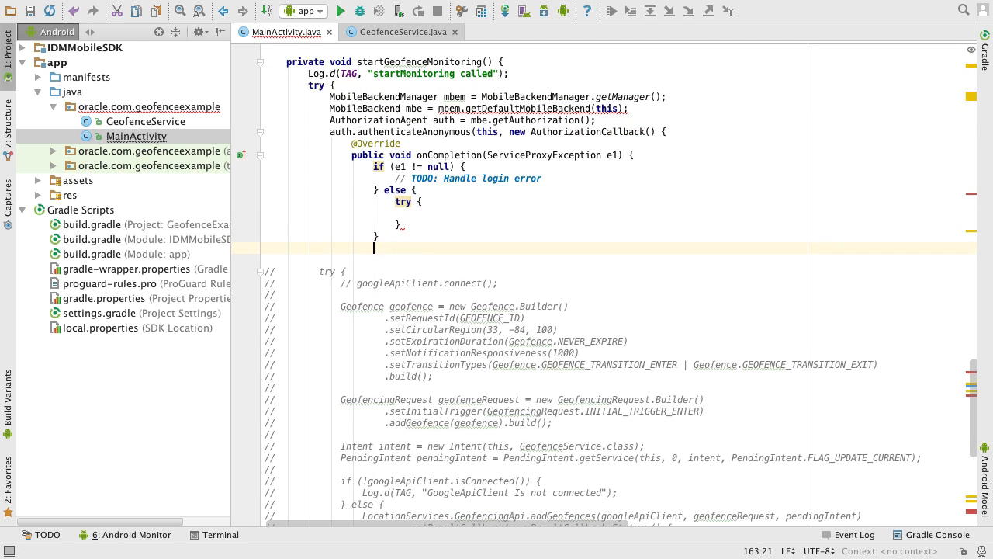
text(});)
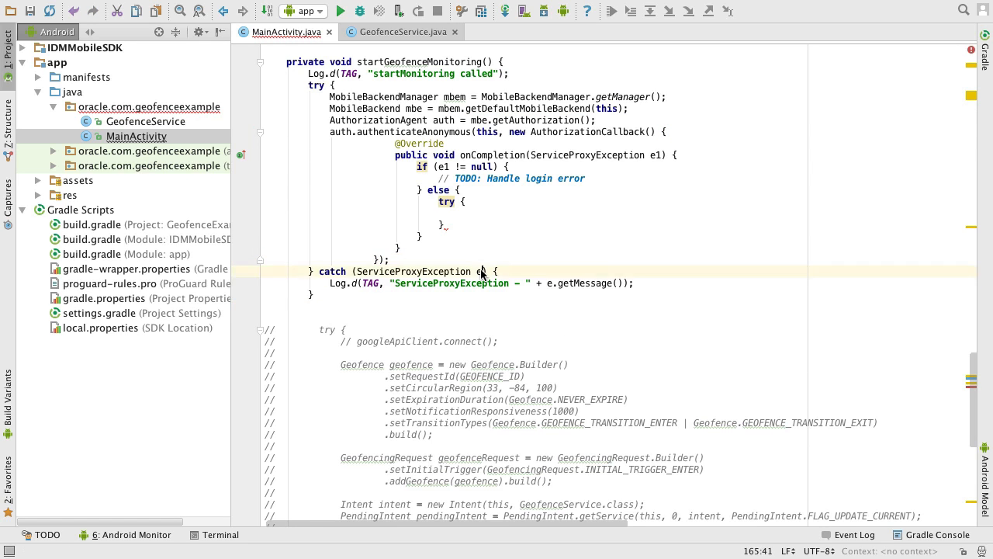
text(5)
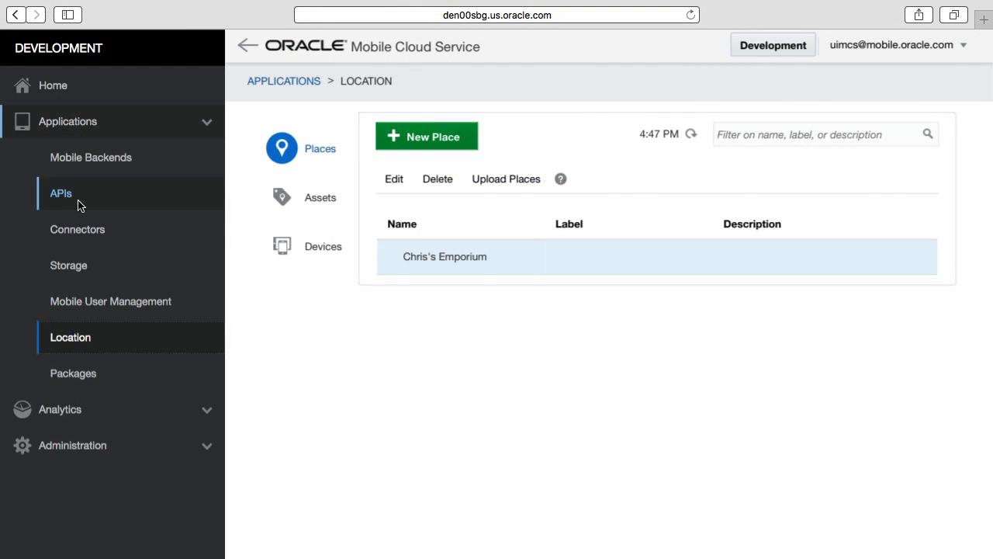
- Browse to the Location 1.0 platform API and scroll its query endpoints reference
click(60, 192)
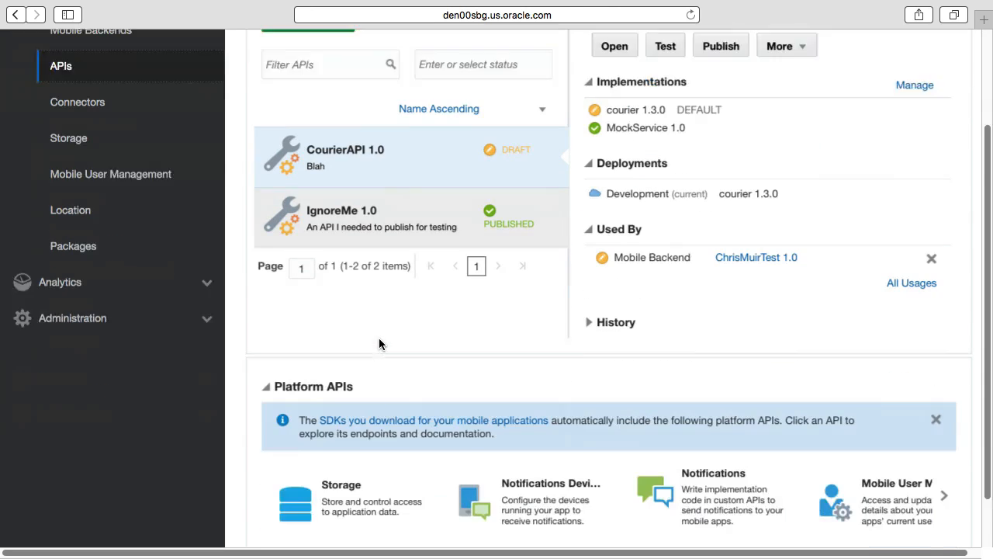
scroll(down, 3)
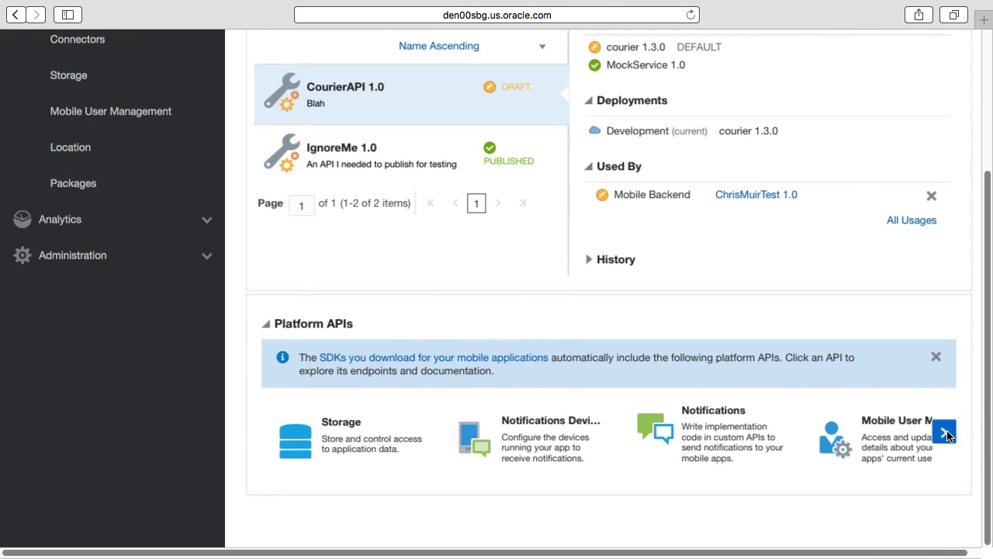
click(944, 432)
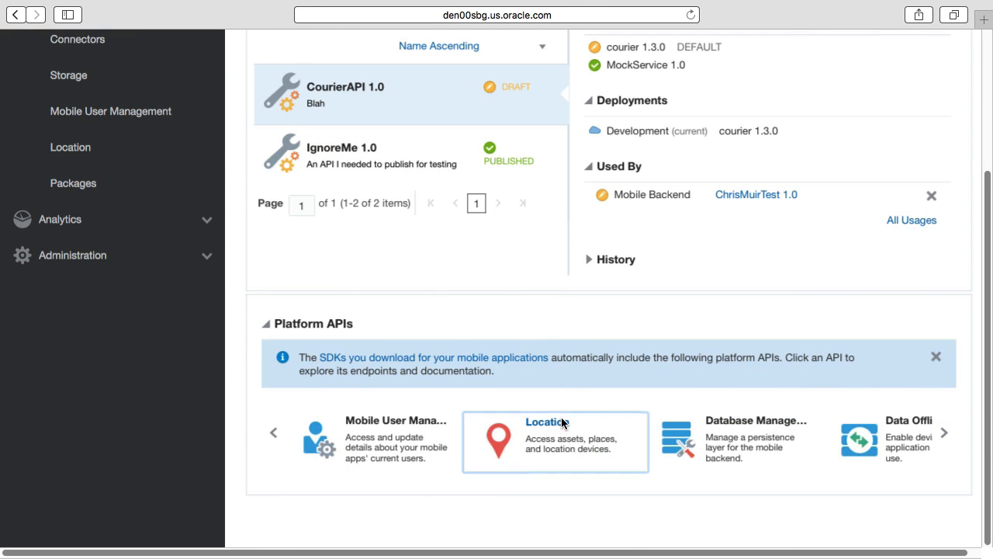
click(554, 440)
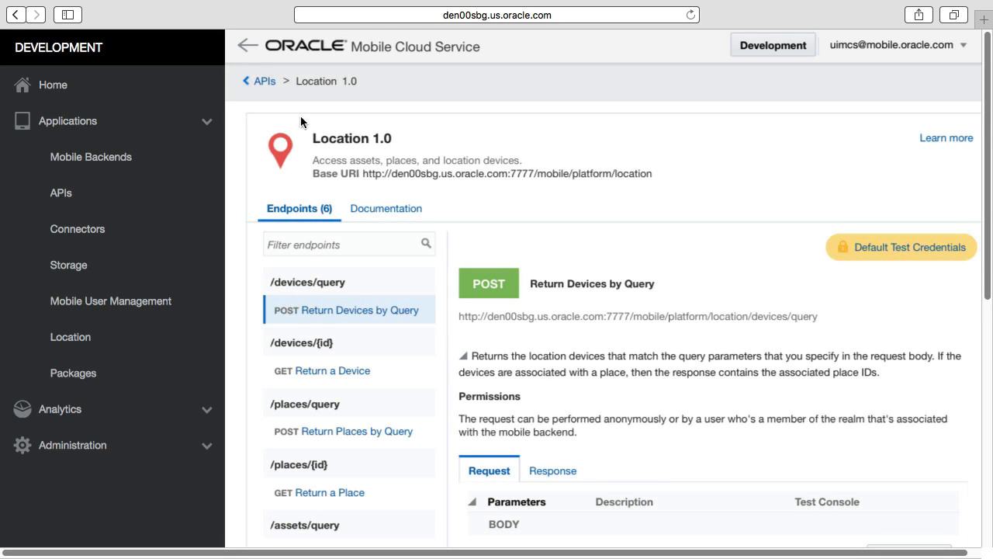
scroll(down, 3)
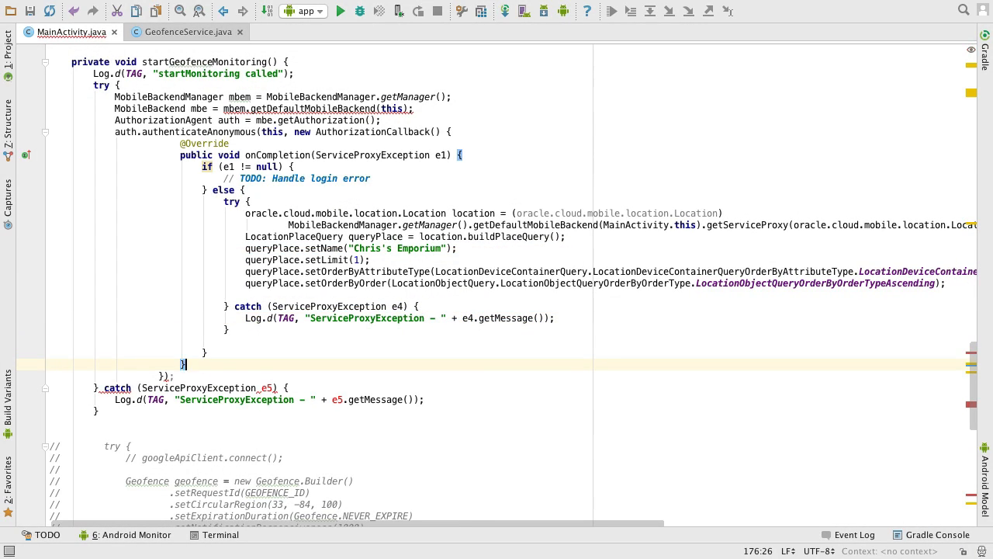
- Execute queryPlace with a LocationObjectsQueryCallback taking the first LocationPlace from queryResult
click(49, 294)
text(queryPlace.execute(new LocationObjectsQueryCallback() {)
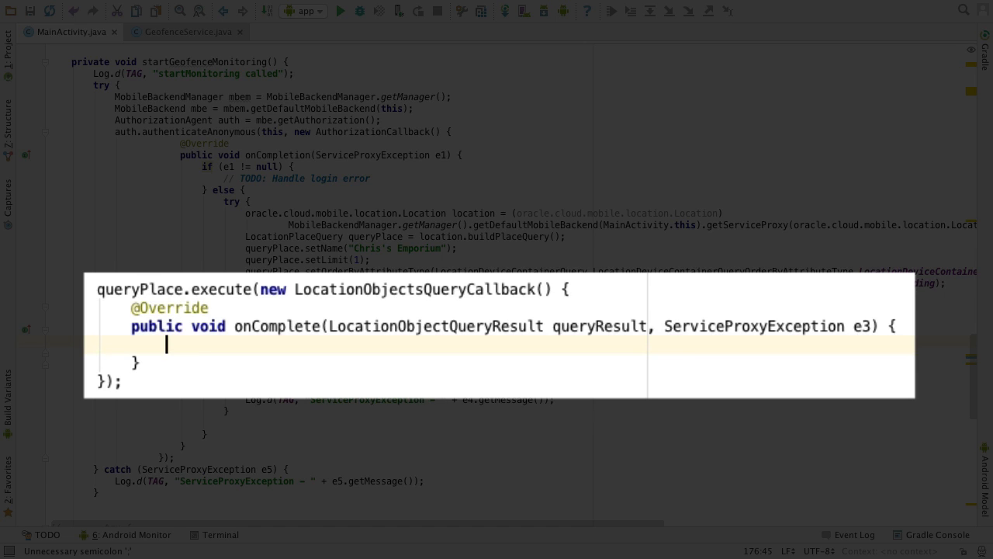
key(Escape)
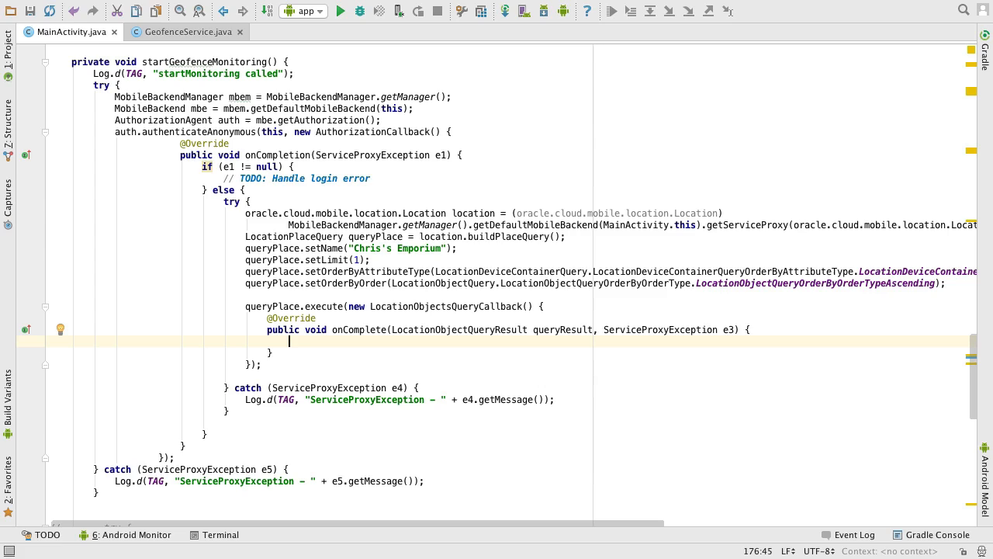
text(LocationPlace place = (LocationPlace)queryResult.getItems().get(0);)
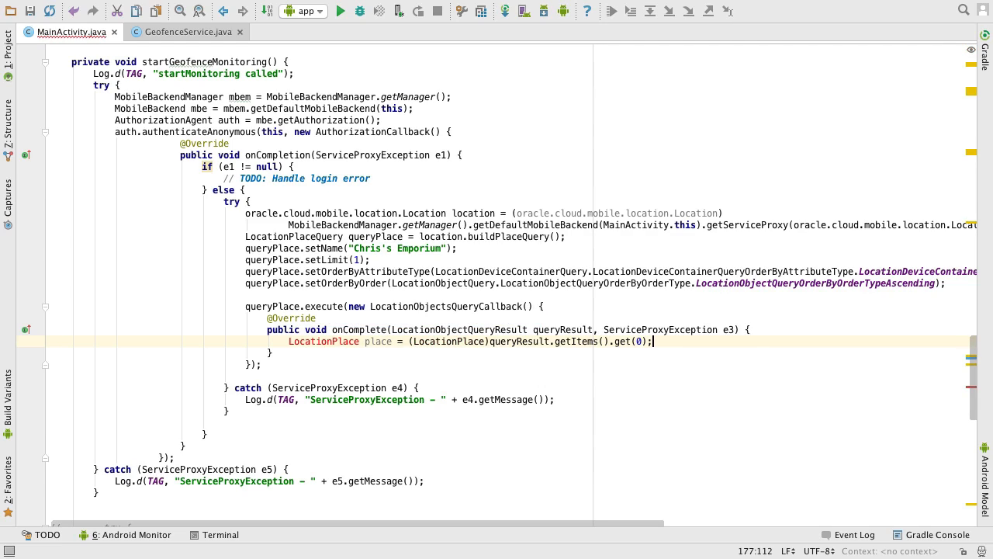
key(enter)
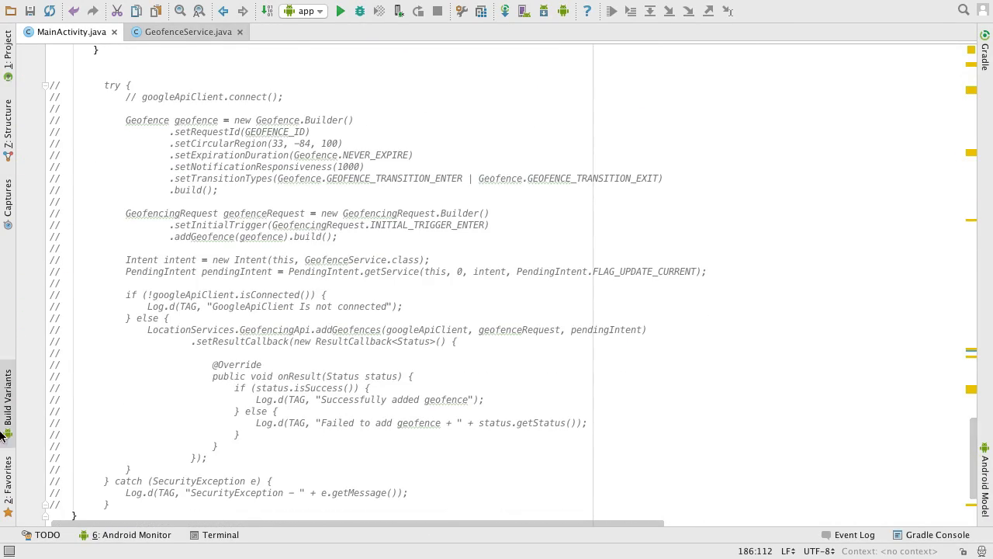
- Uncomment and auto-indent the geofence block, setting setCircularRegion to fetched latitude, longitude, radius
scroll(down, 3)
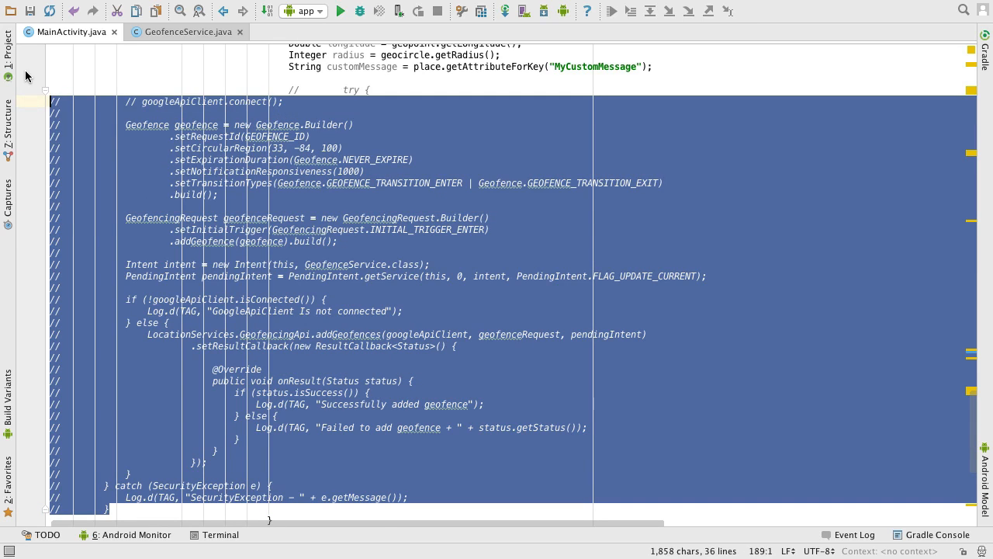
click(312, 10)
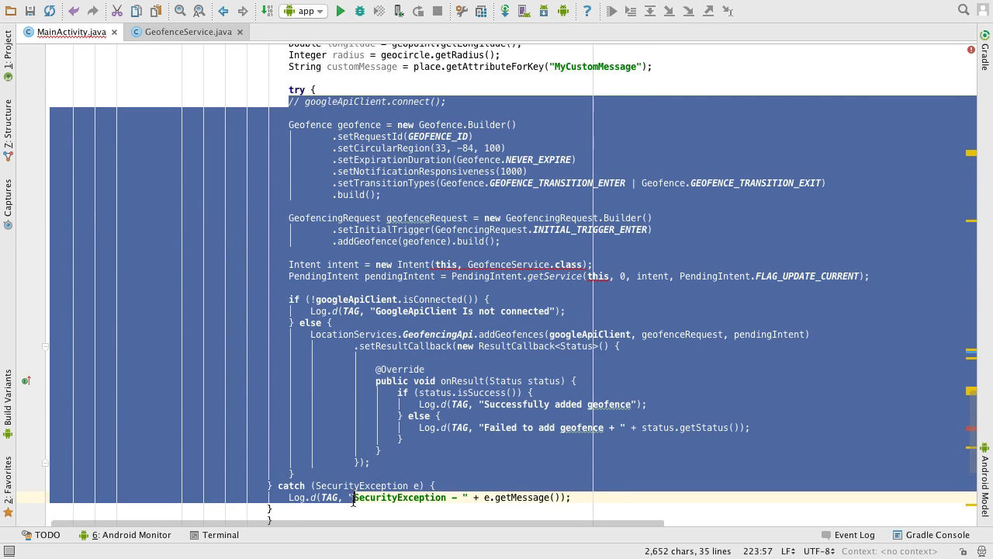
click(312, 9)
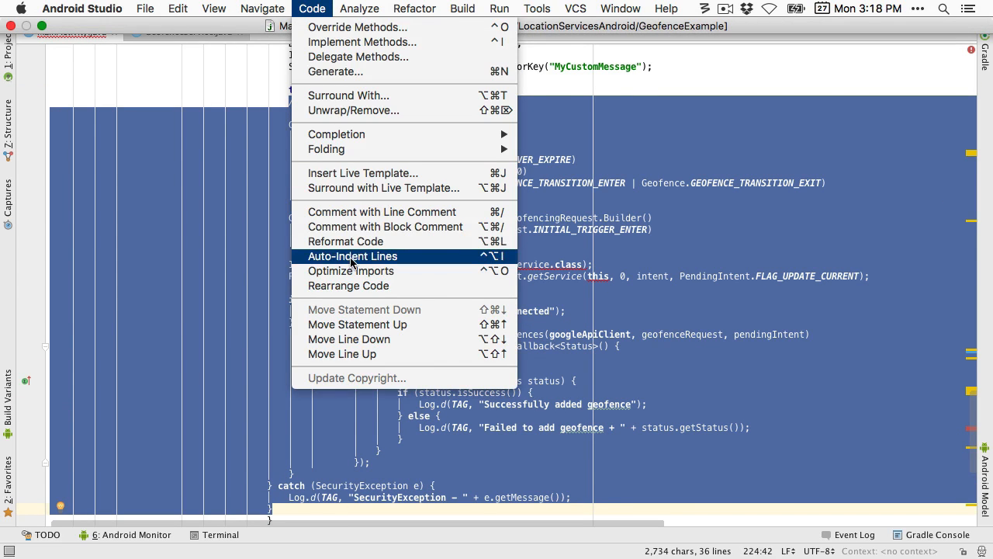
click(352, 256)
text(MainActivity)
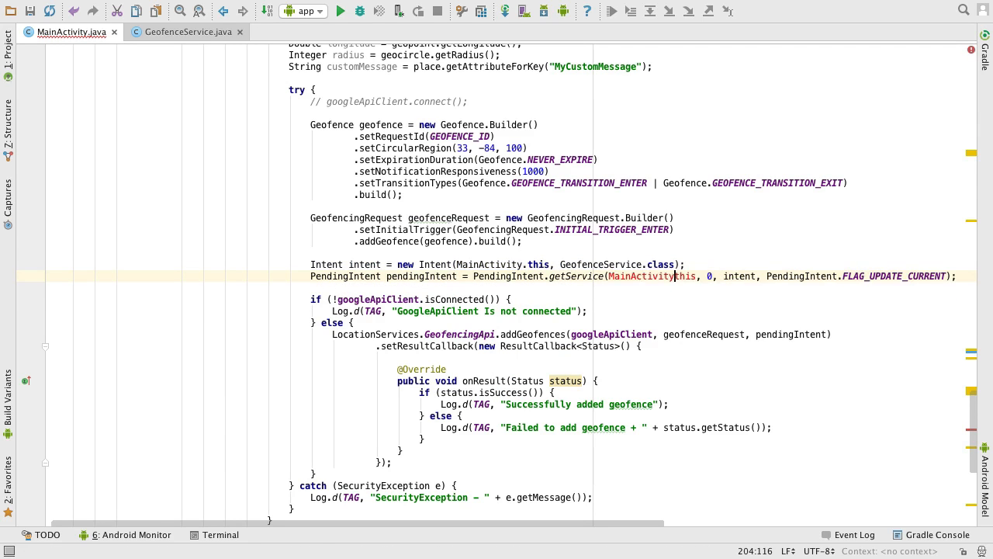
click(686, 264)
text(intent.putExtra("CustomMessage", customMessage);)
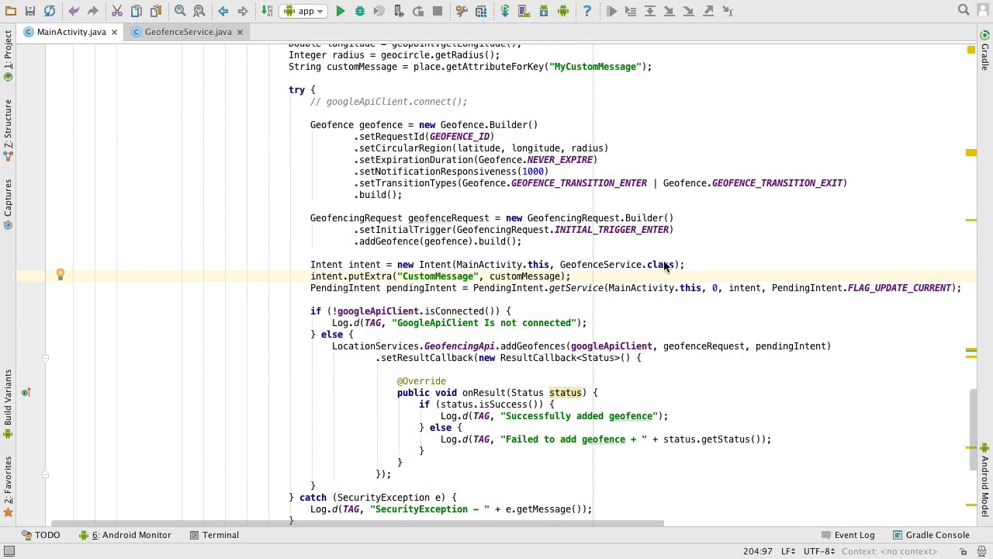
- Locate the GeofenceService class in the project tree to handle the CustomMessage extra
click(8, 44)
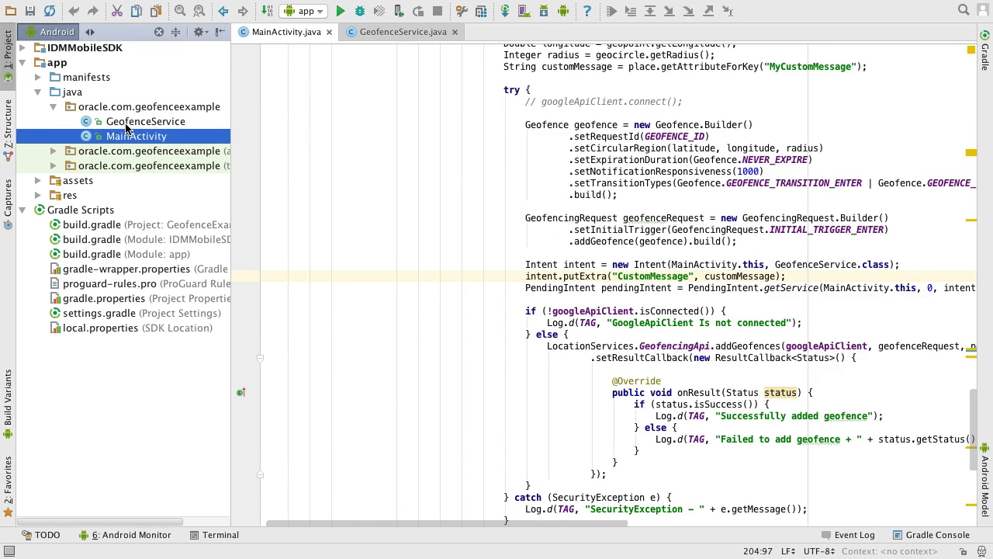
click(402, 31)
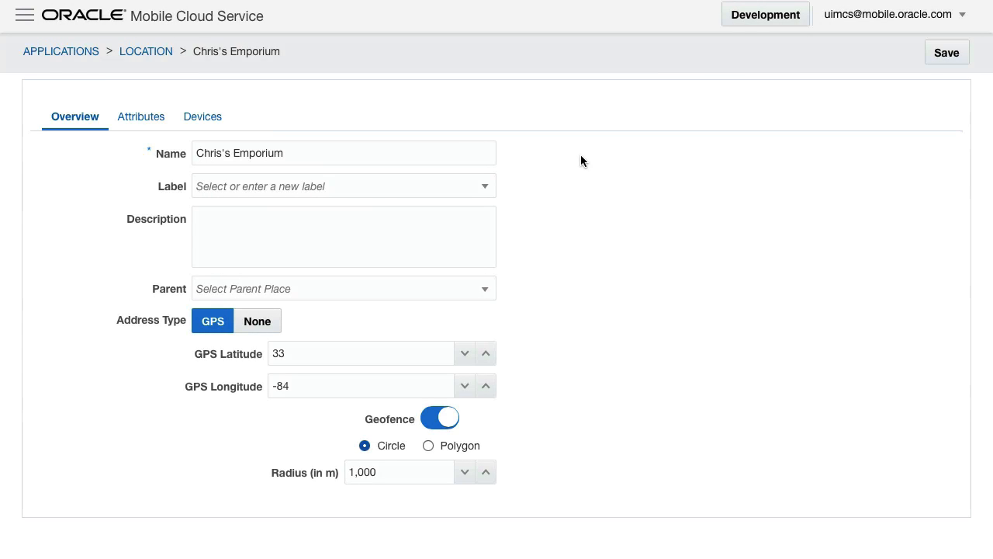
- Change the place's GPS coordinates to latitude 51, longitude -1 and save
click(360, 354)
text(51)
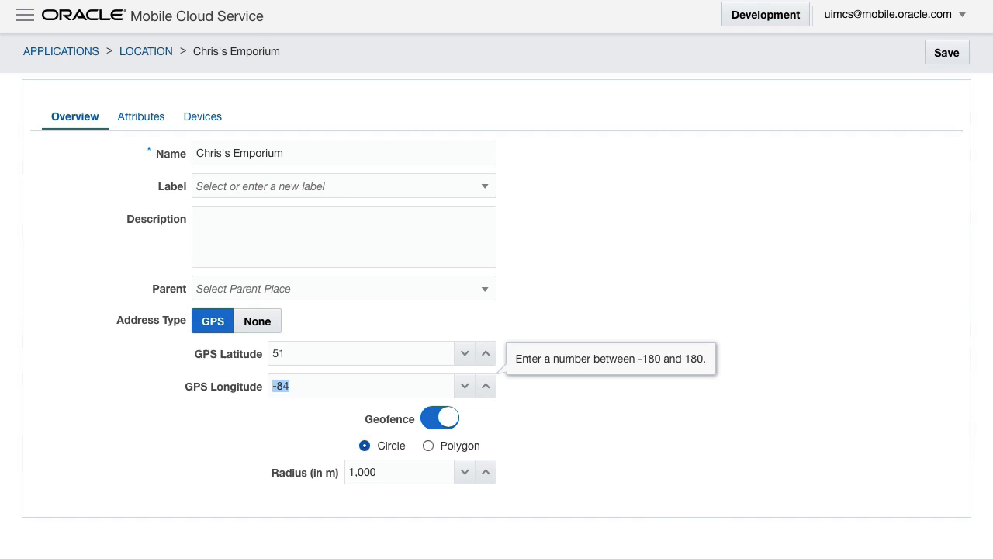
text(-1)
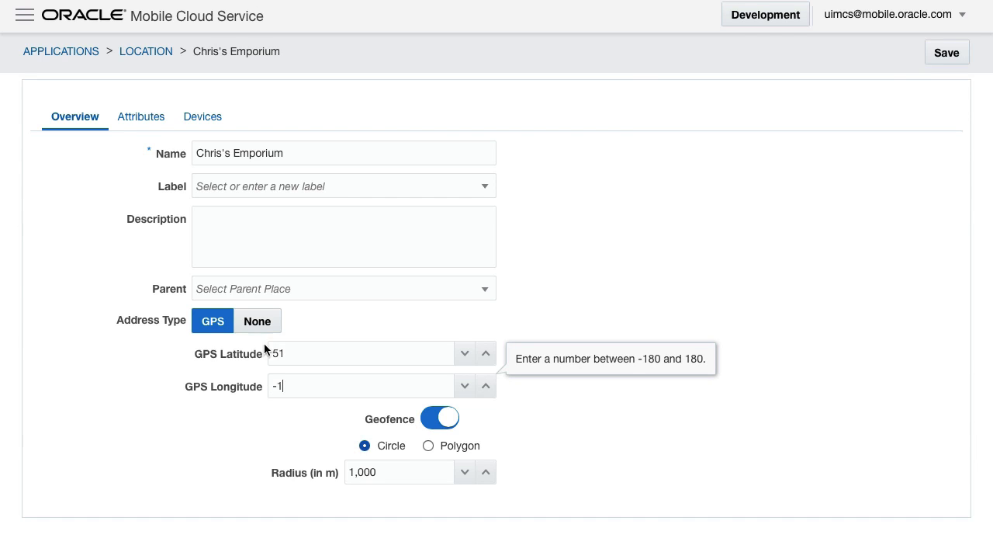
click(946, 53)
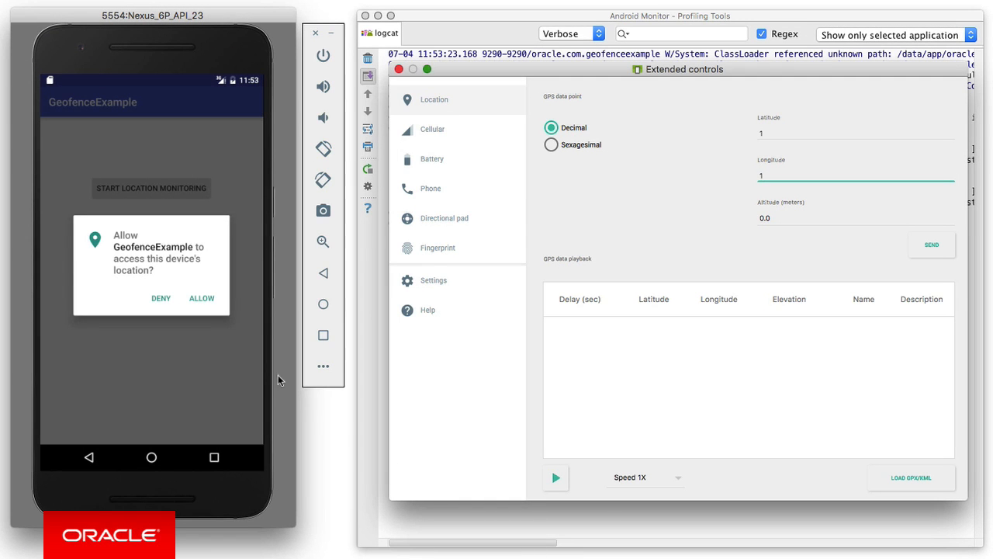
- Grant location access, start monitoring, and send mock location 51, -1 to enter the geofence
click(202, 298)
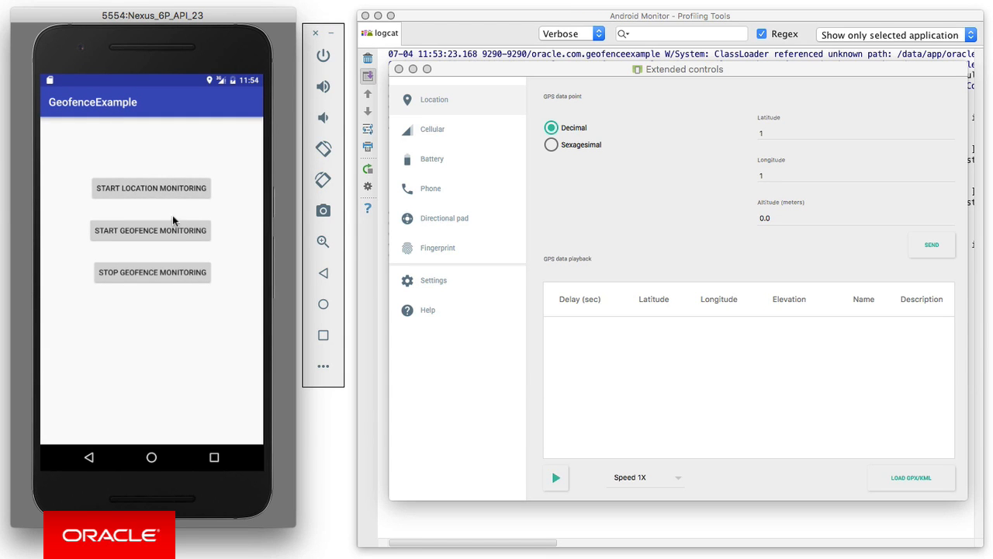
click(150, 230)
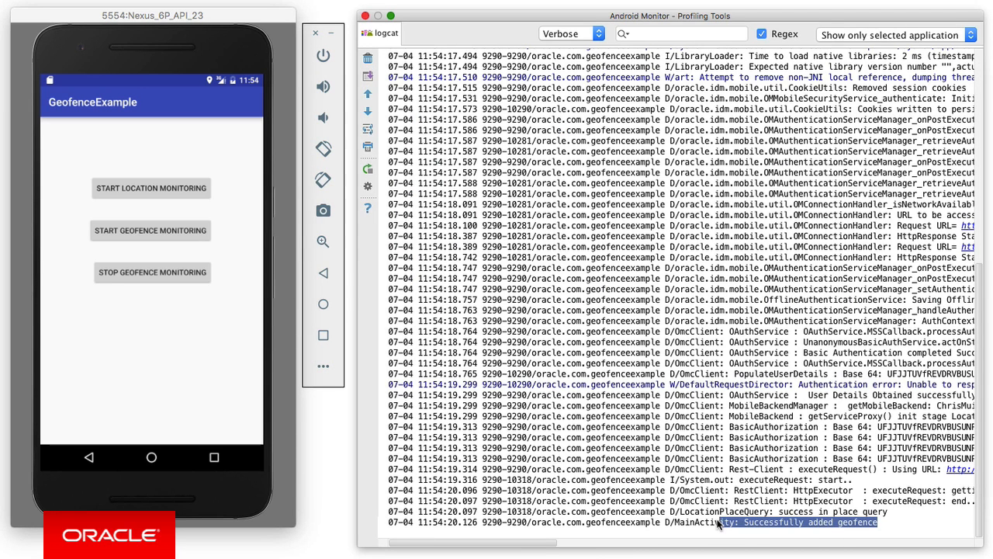
click(322, 366)
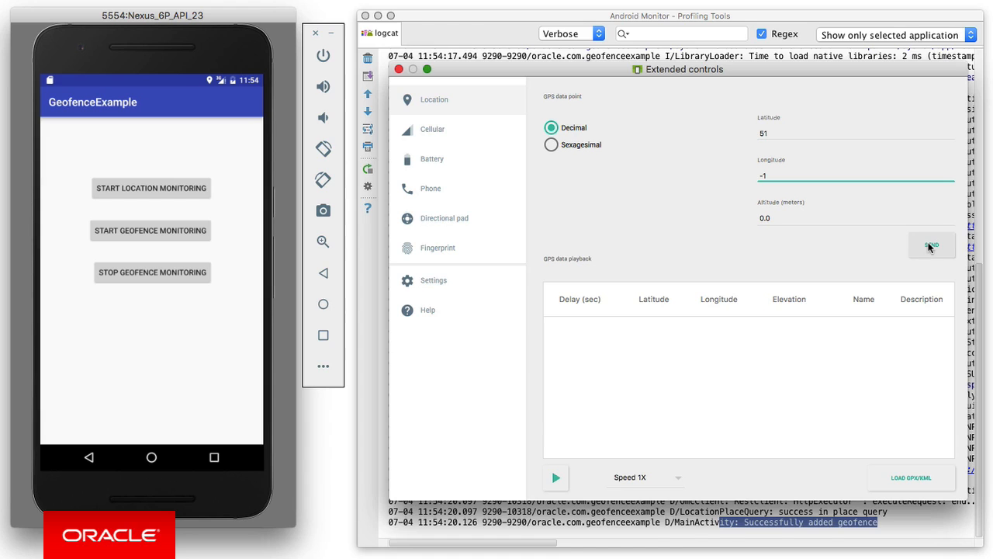
click(931, 246)
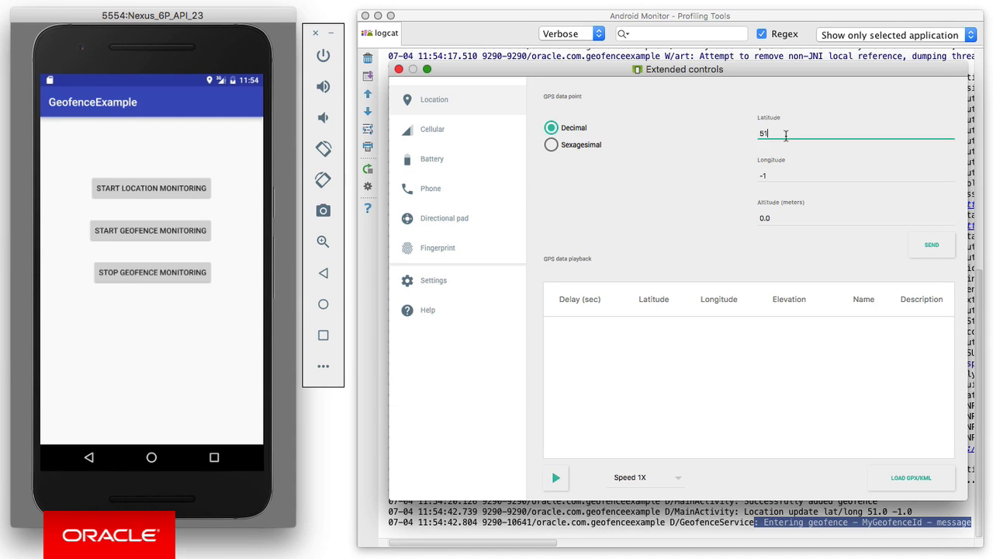
- Send mock location 1, 1 to exit the geofence and check logcat for the welcome message
click(854, 176)
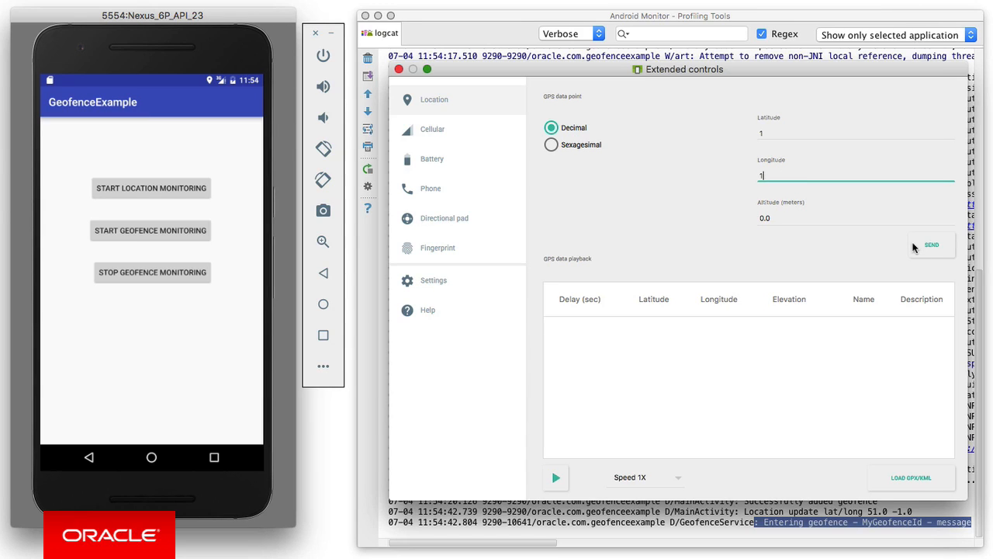
click(399, 68)
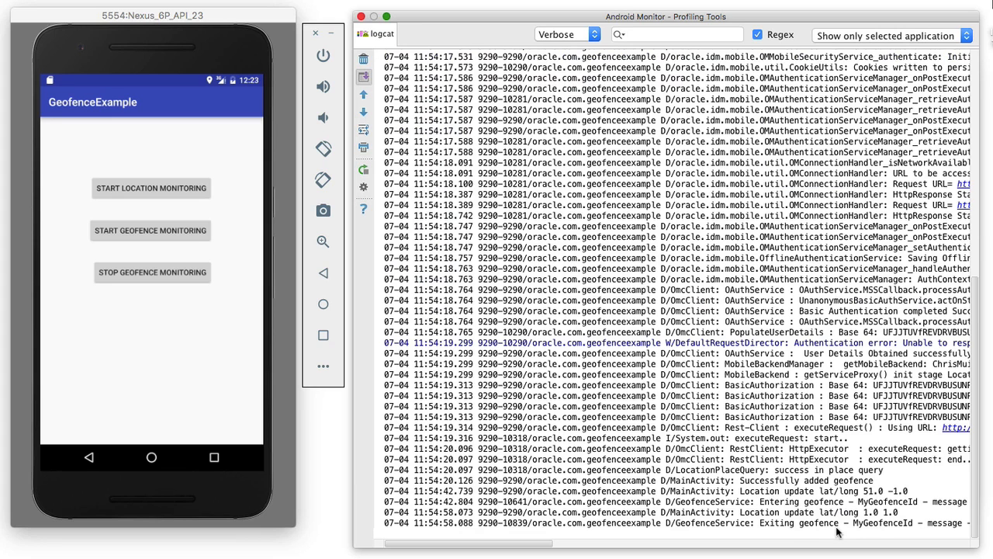
scroll(right, 3)
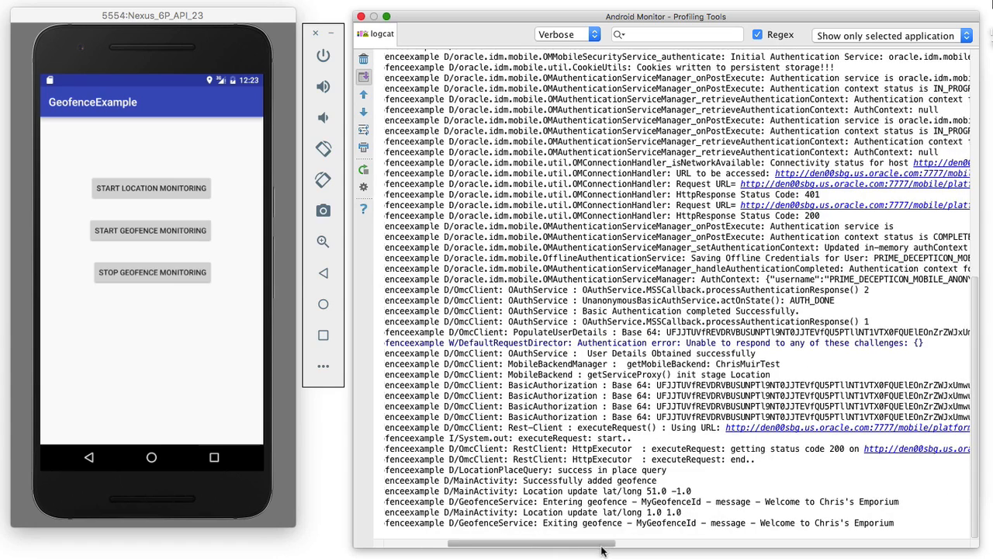